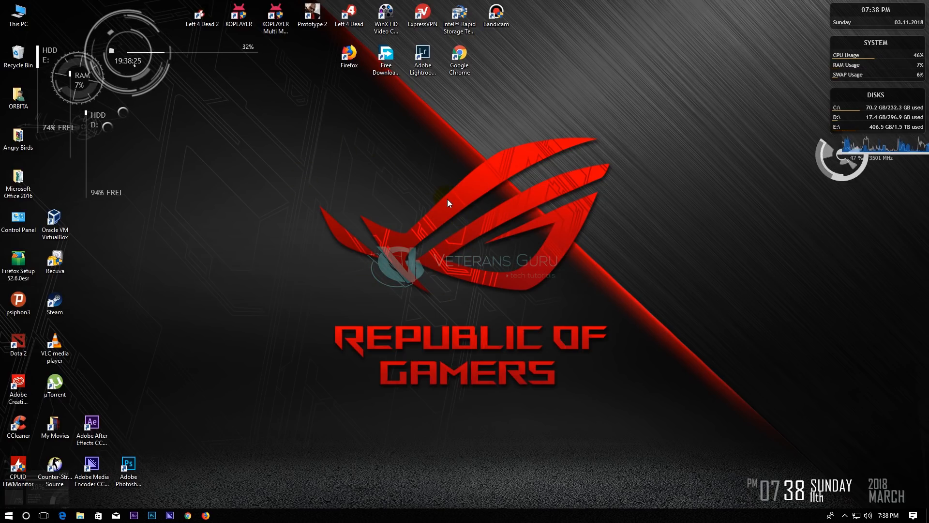
Step: Refresh the desktop and paste the Office 2016 KMS activation script into a new untitled document
{"action": "right_click", "coordinate": [447, 204]}
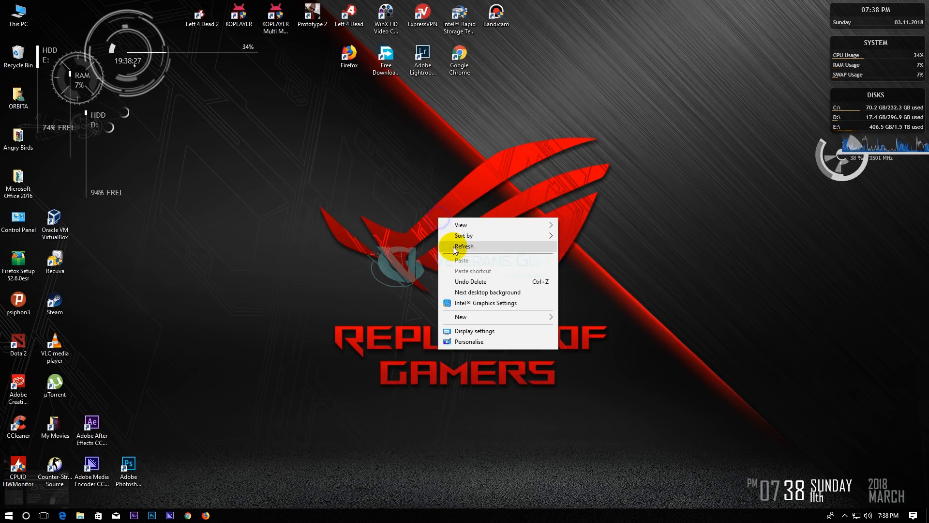
{"action": "left_click", "coordinate": [464, 246]}
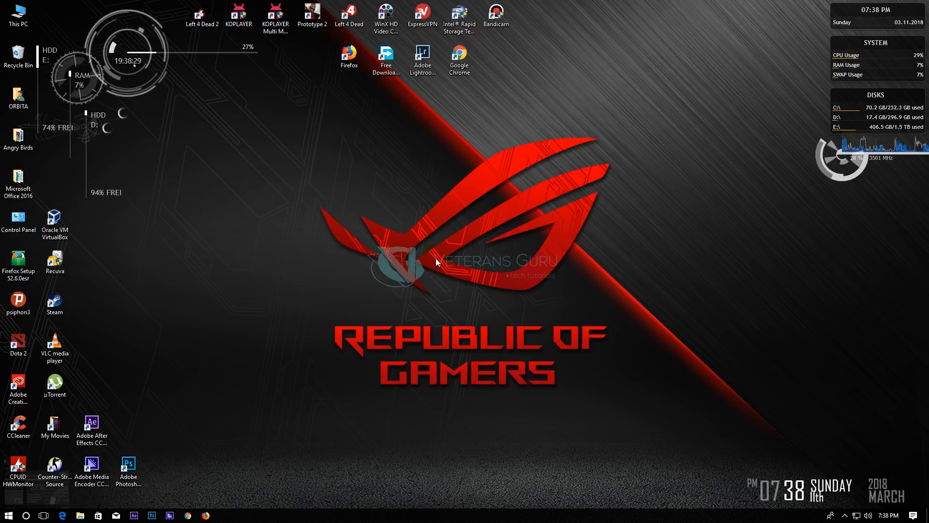
{"action": "left_click", "coordinate": [28, 515]}
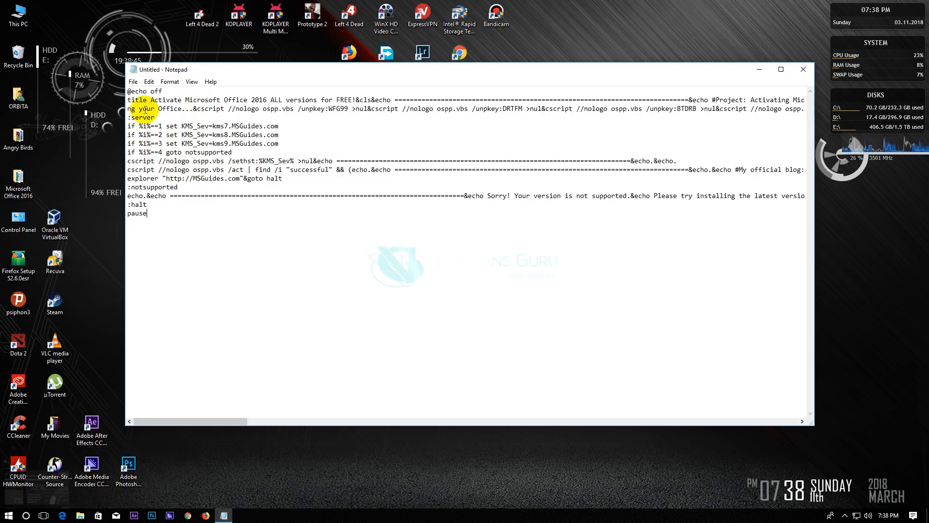
{"action": "left_click", "coordinate": [148, 82]}
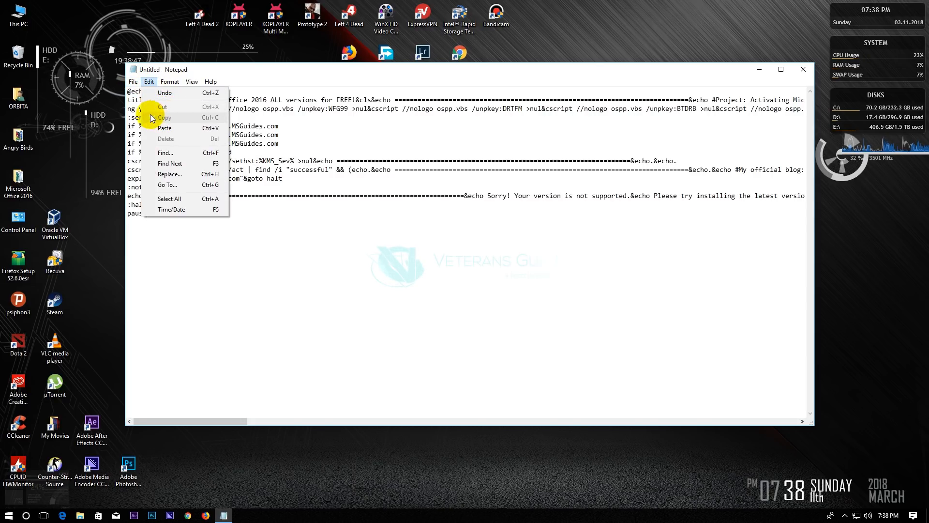
{"action": "left_click", "coordinate": [133, 81]}
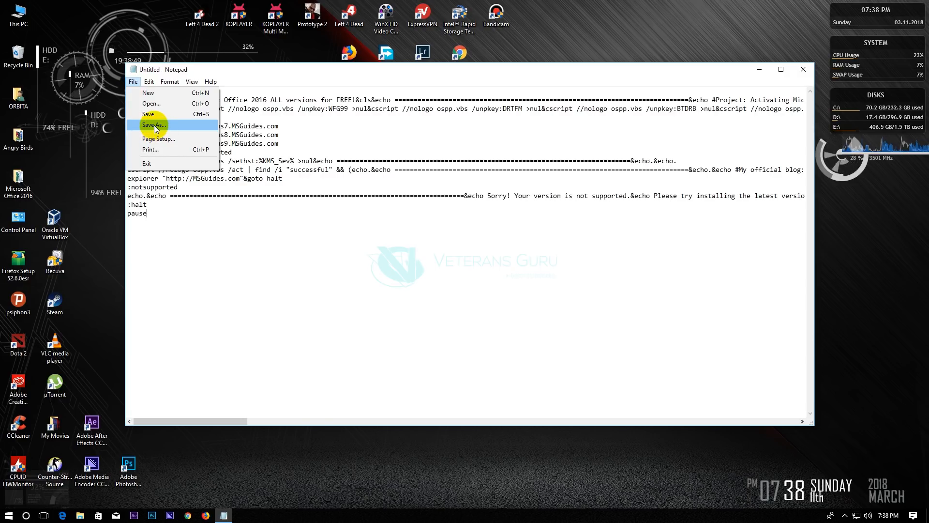
Step: Save the script via Save As into Documents as 1click.bat with Save as type All Files
{"action": "left_click", "coordinate": [153, 125]}
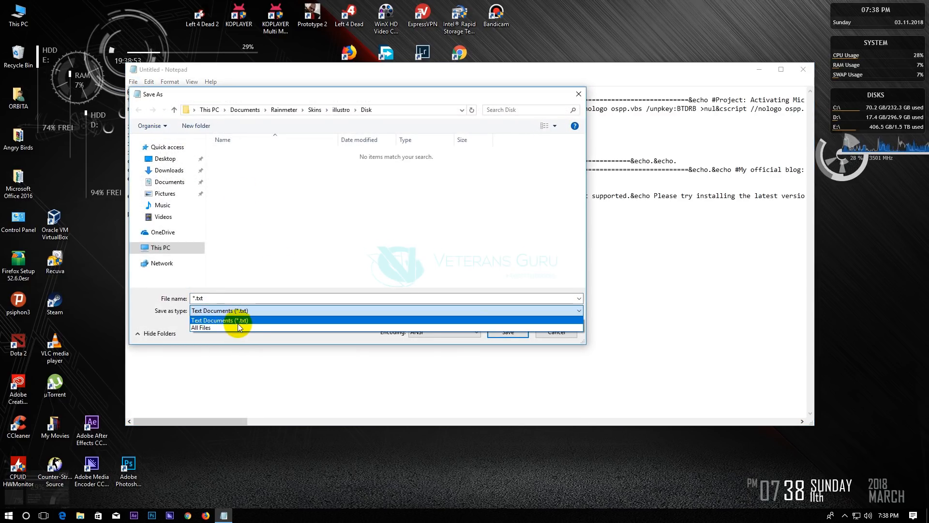
{"action": "mouse_move", "coordinate": [237, 328]}
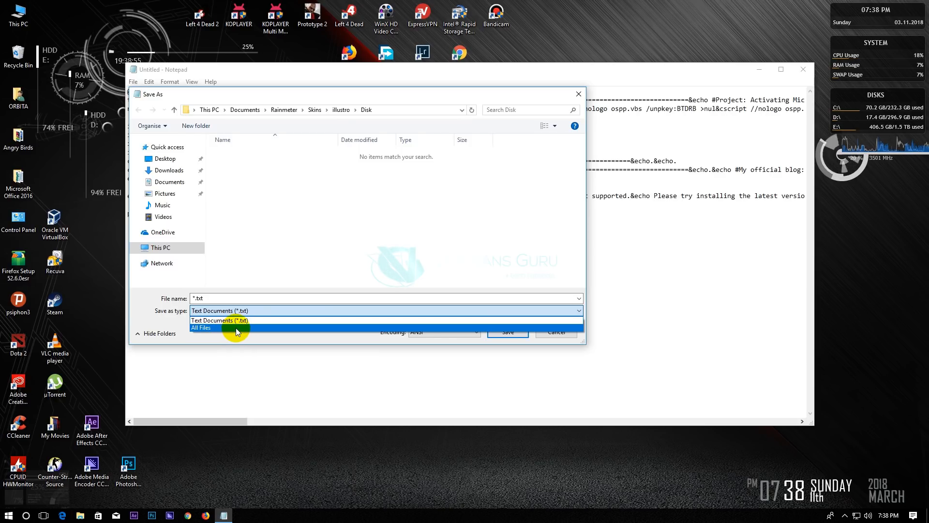
{"action": "left_click", "coordinate": [202, 328]}
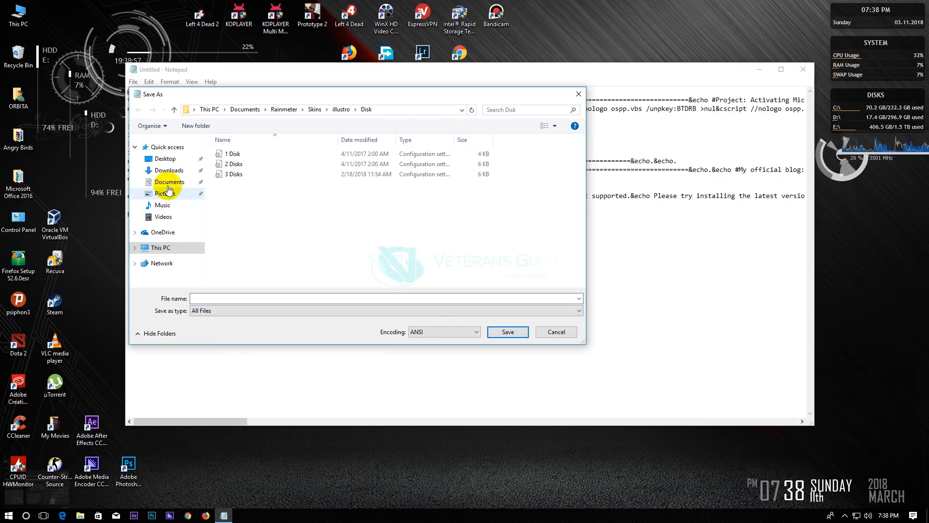
{"action": "left_click", "coordinate": [170, 182]}
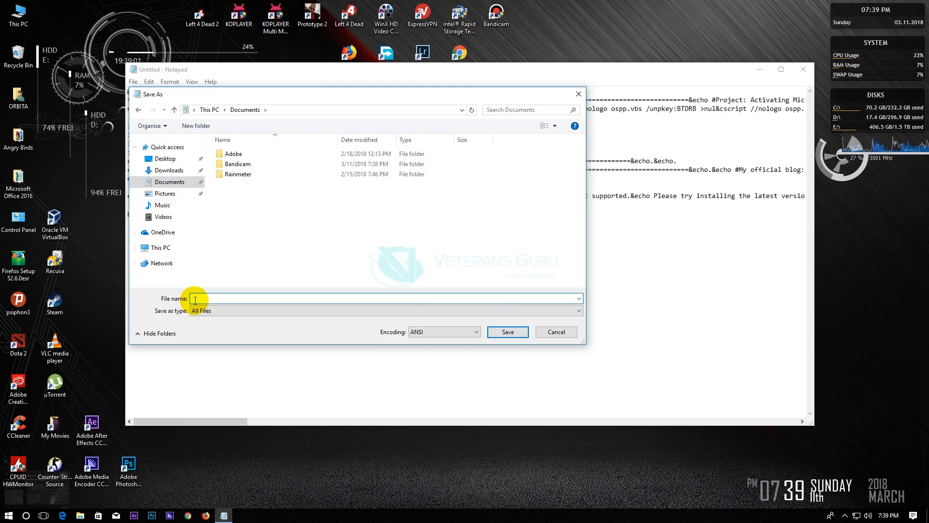
{"action": "type", "text": "1d"}
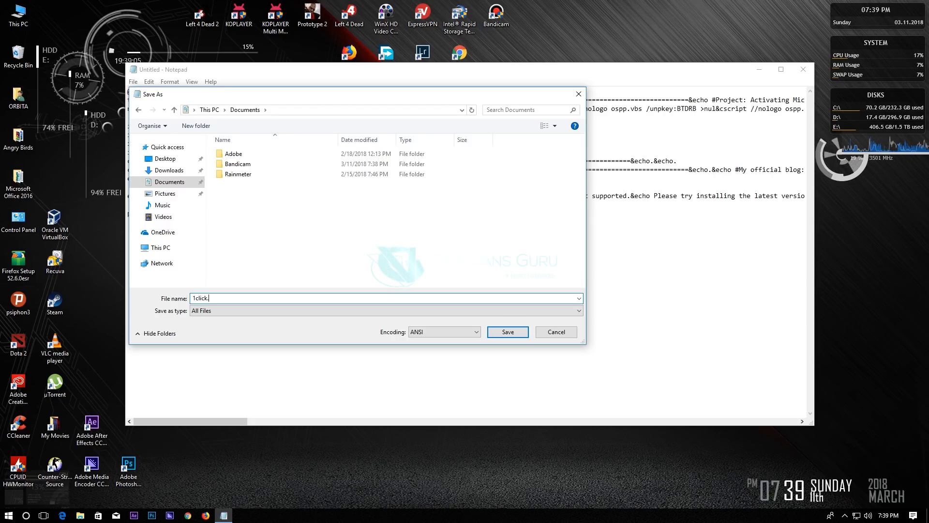
{"action": "left_click", "coordinate": [506, 332]}
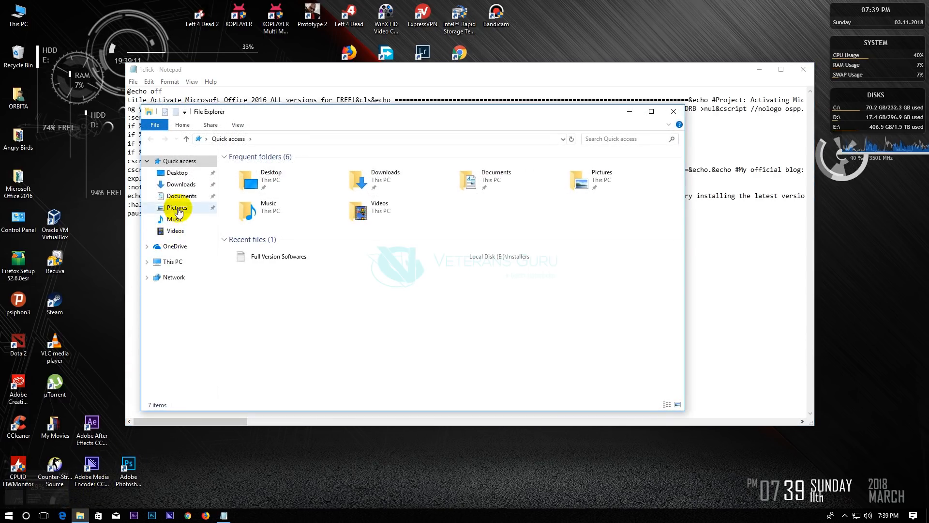
Step: Run the 1click batch file from Documents as administrator
{"action": "left_click", "coordinate": [182, 196]}
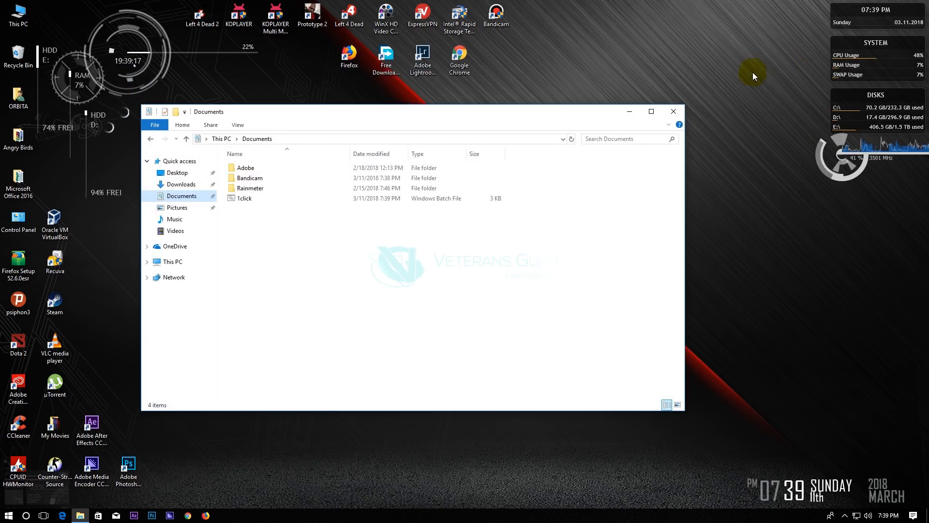
{"action": "left_click", "coordinate": [245, 198]}
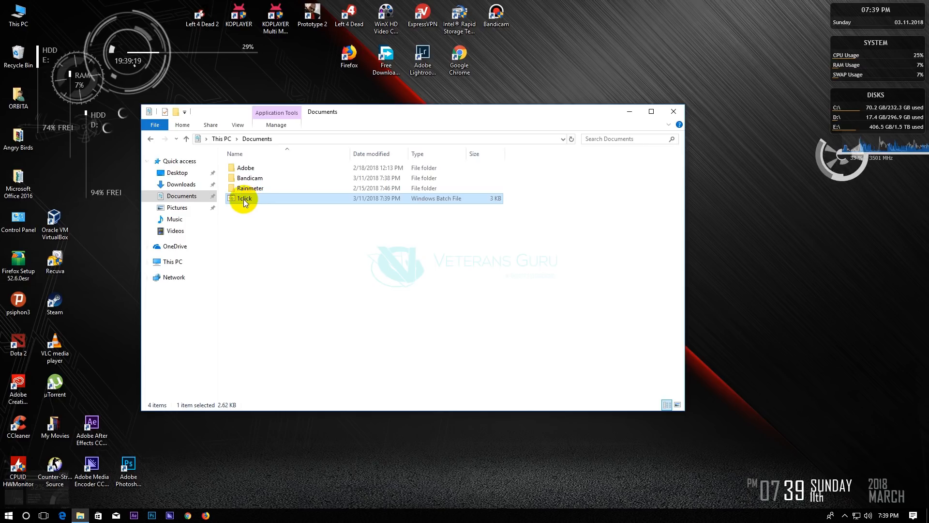
{"action": "mouse_move", "coordinate": [438, 201]}
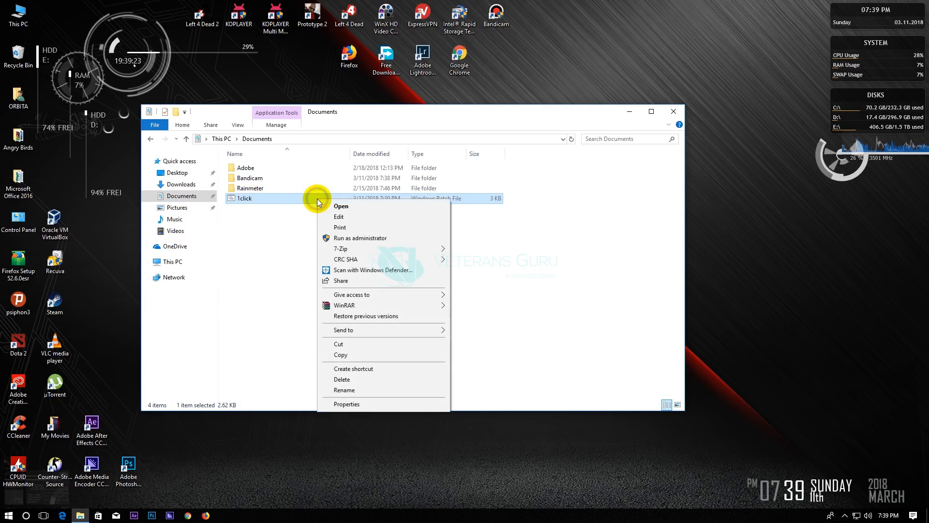
{"action": "mouse_move", "coordinate": [342, 238]}
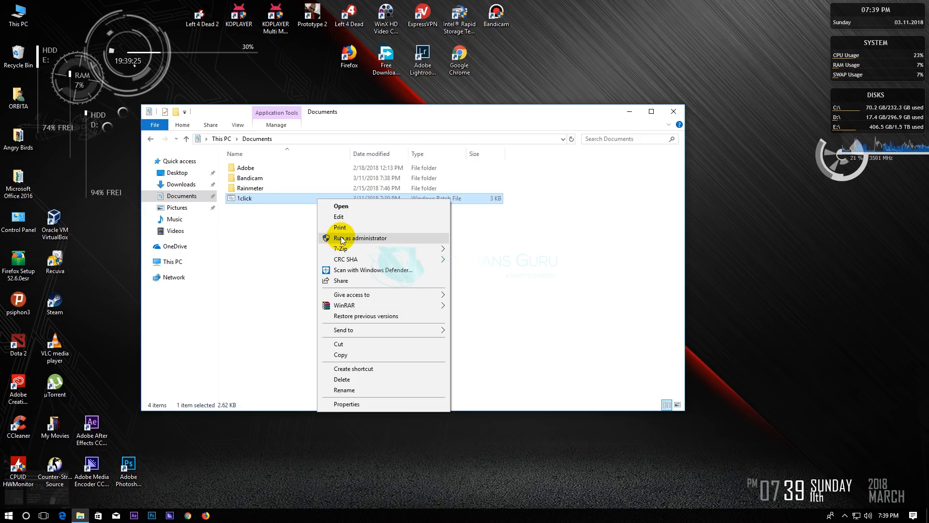
{"action": "left_click", "coordinate": [360, 238]}
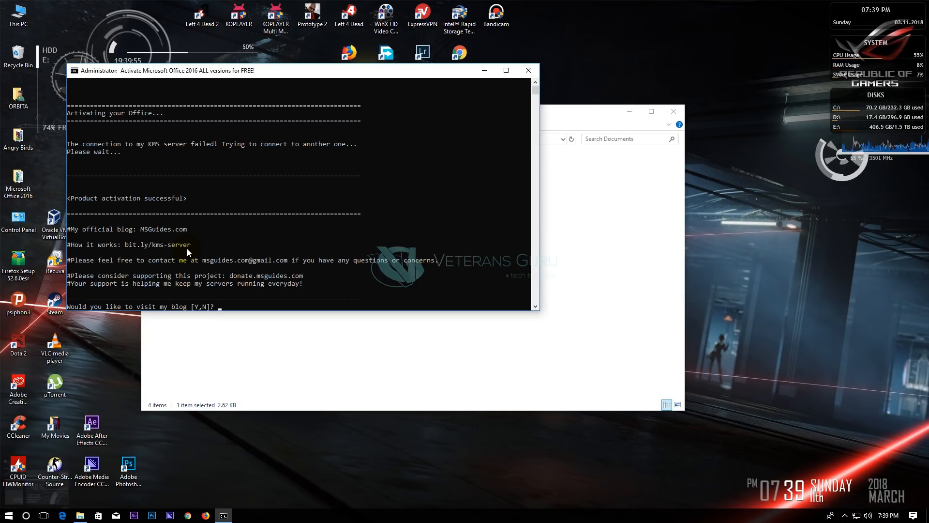
{"action": "mouse_move", "coordinate": [135, 267]}
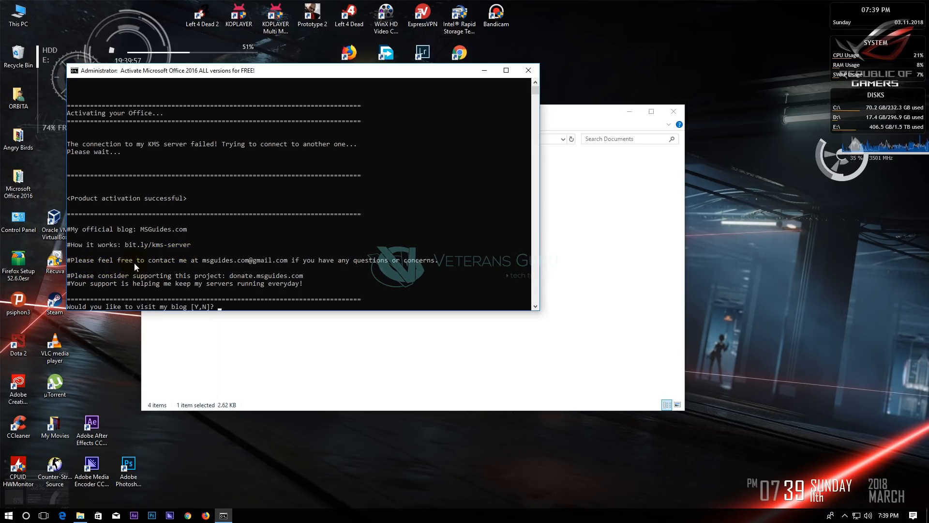
{"action": "mouse_move", "coordinate": [130, 278]}
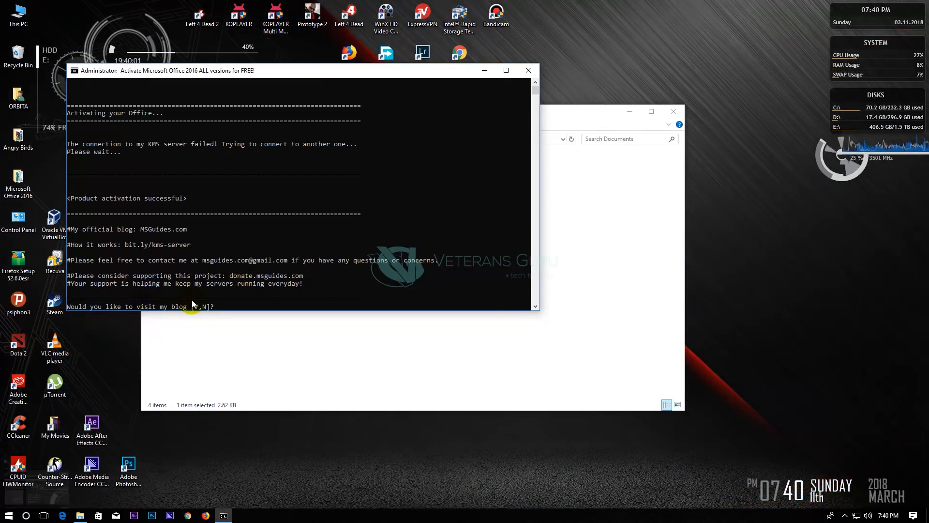
{"action": "mouse_move", "coordinate": [255, 283]}
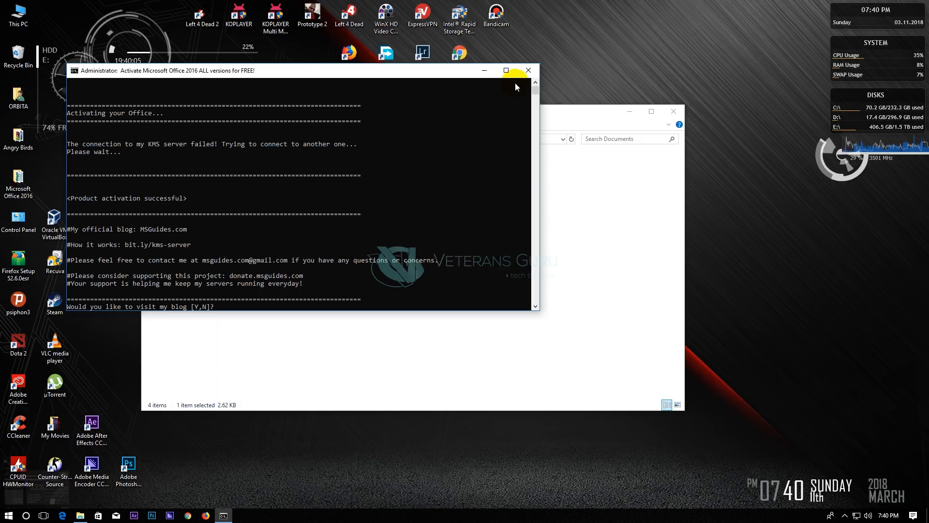
Step: Close the console once it reports Product activation successful
{"action": "left_click", "coordinate": [526, 71]}
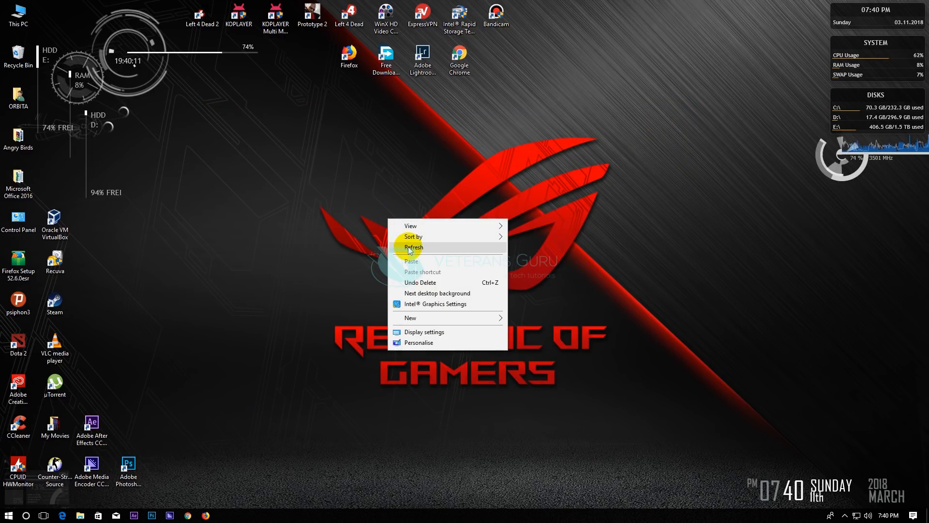
Step: Refresh the desktop and launch Word 2016 from a Start search for 'word'
{"action": "left_click", "coordinate": [413, 247]}
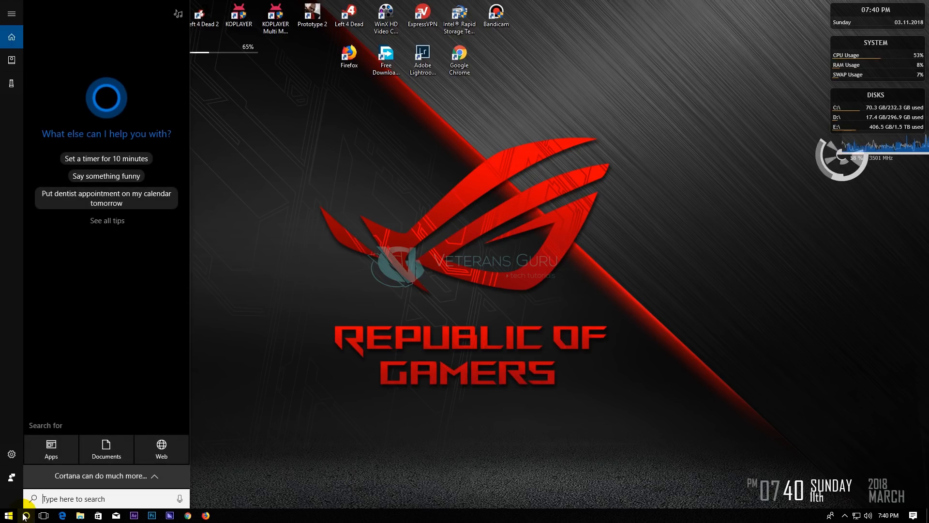
{"action": "type", "text": "word"}
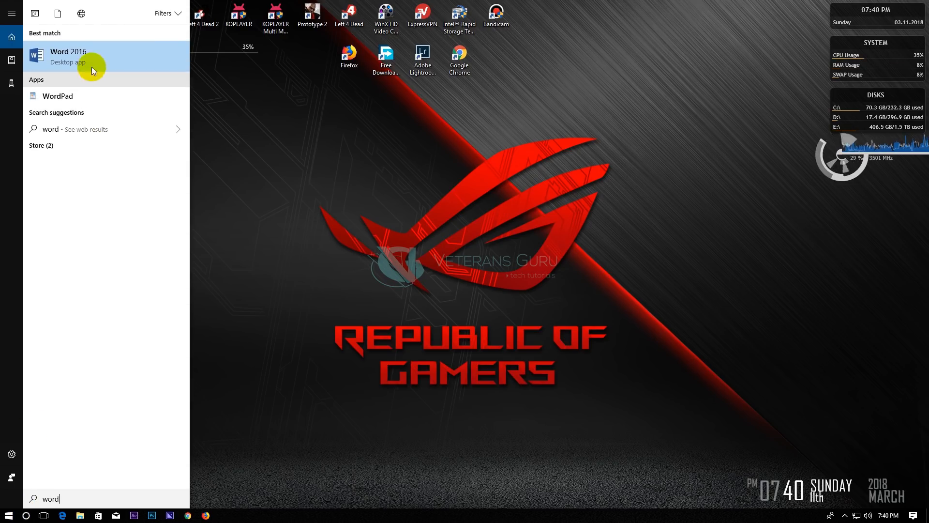
{"action": "left_click", "coordinate": [67, 56]}
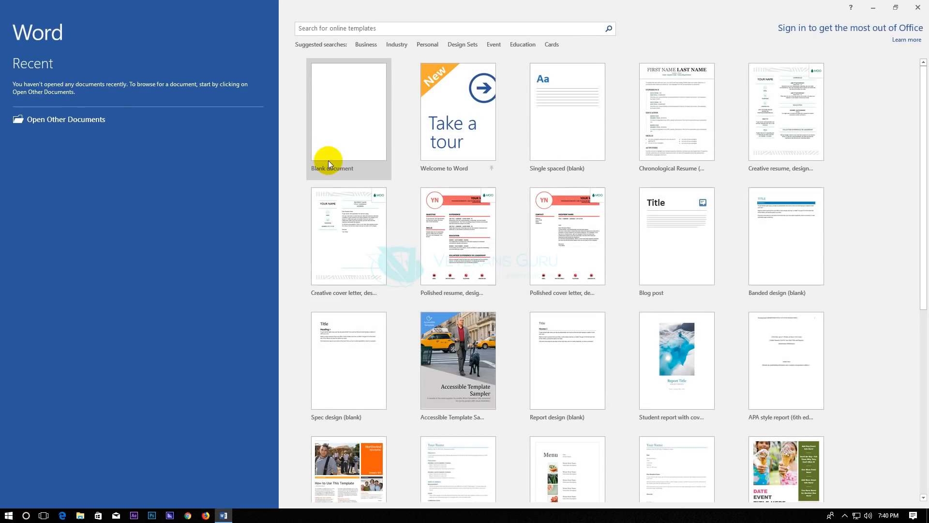
Step: Create a blank document and show File > Account confirming Office Professional Plus 2016 is Product Activated
{"action": "left_click", "coordinate": [334, 117]}
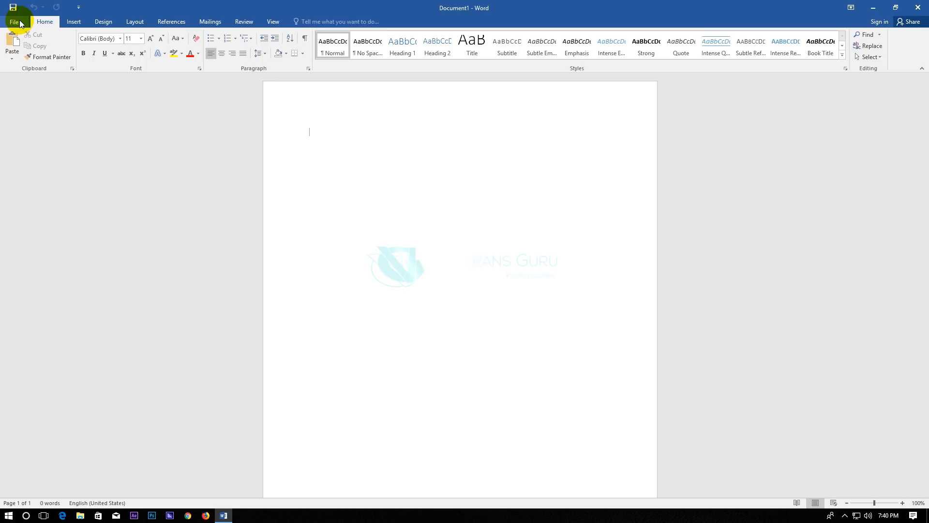
{"action": "left_click", "coordinate": [13, 23]}
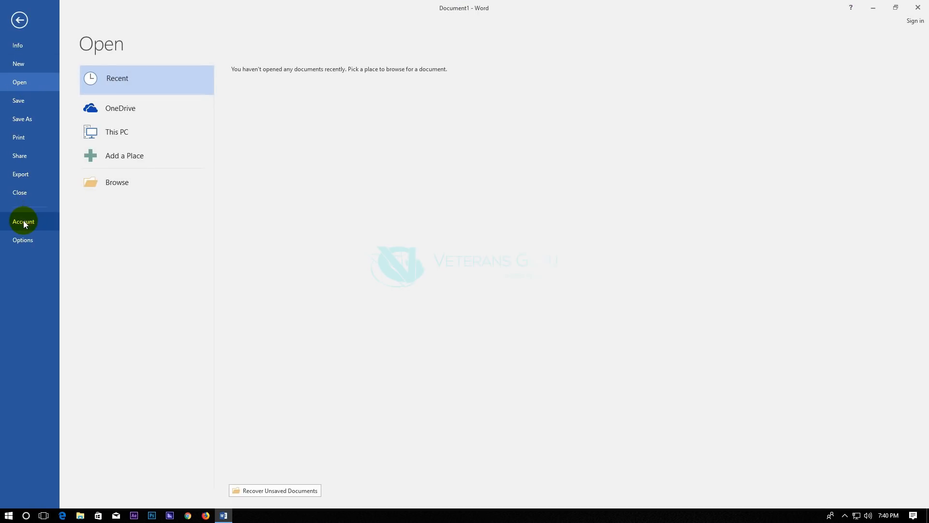
{"action": "left_click", "coordinate": [23, 221]}
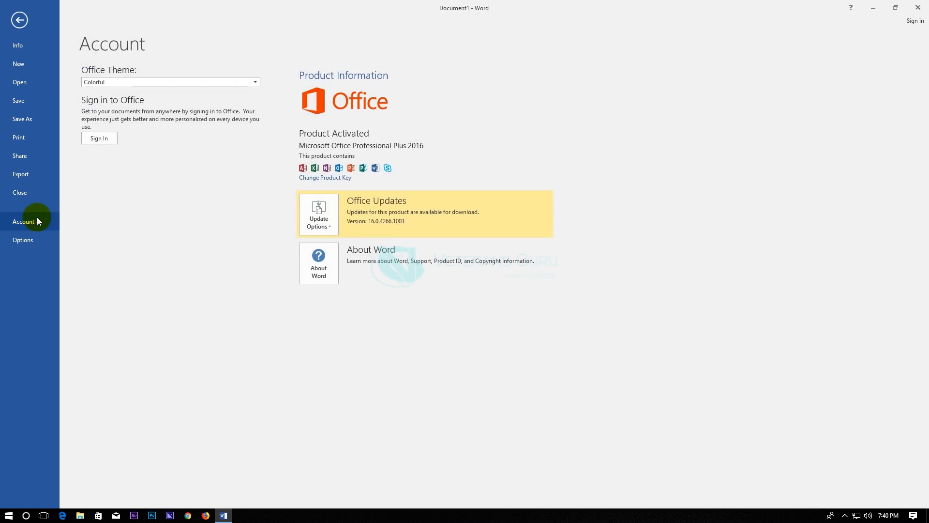
{"action": "mouse_move", "coordinate": [321, 146]}
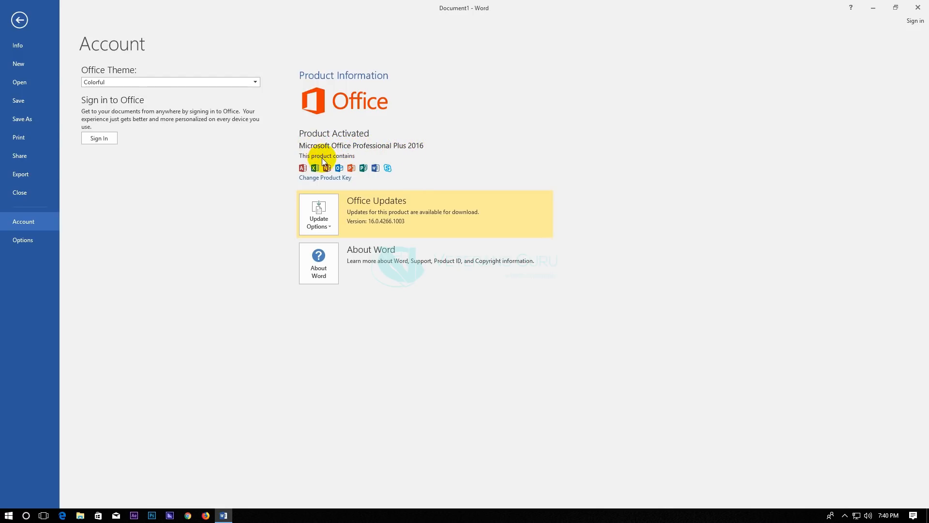
{"action": "mouse_move", "coordinate": [421, 197]}
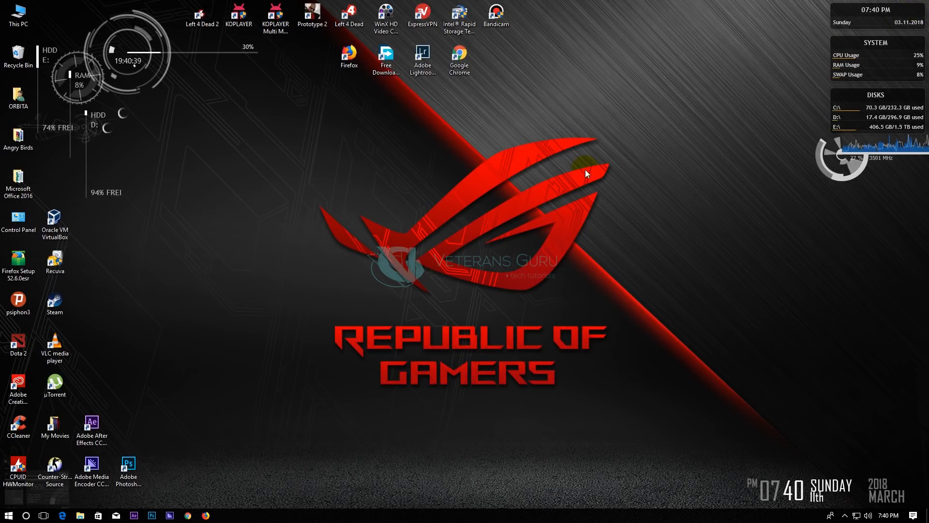
{"action": "mouse_move", "coordinate": [422, 225]}
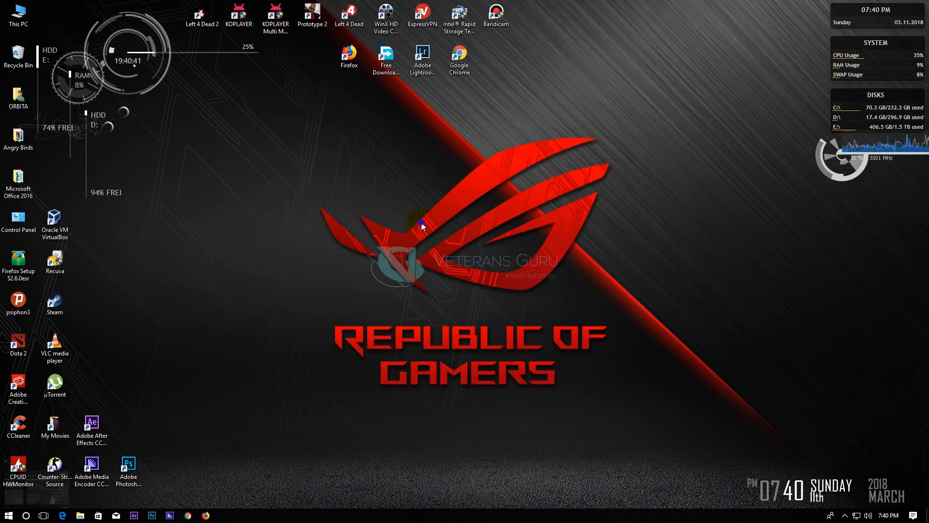
{"action": "mouse_move", "coordinate": [432, 255]}
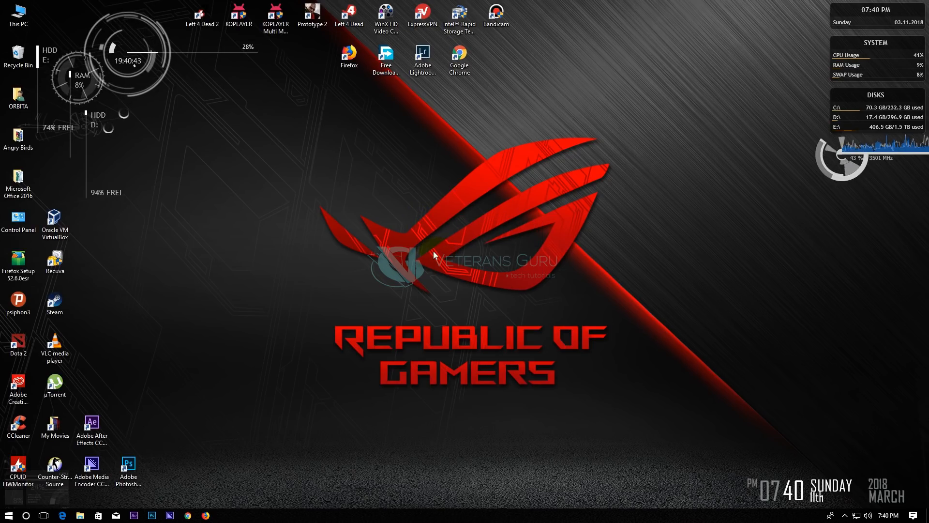